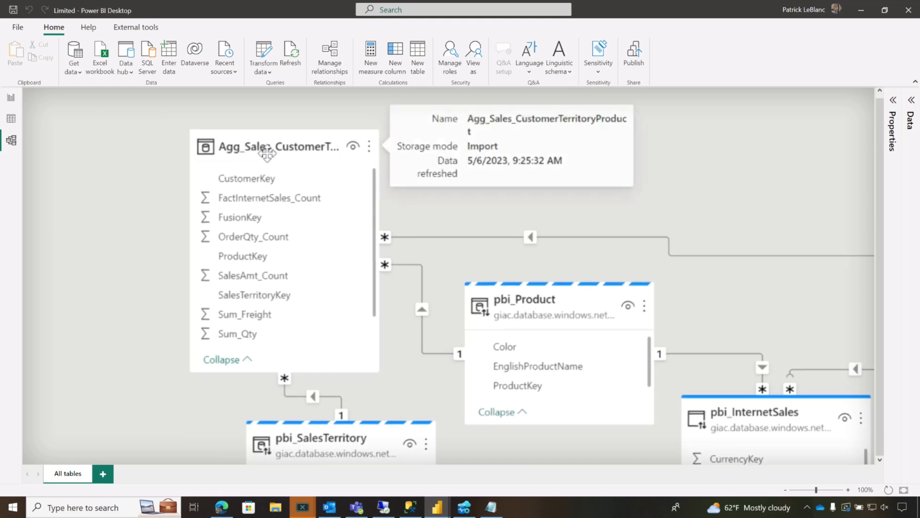
Step: Enable load for pbi_Customer_new and apply the query changes to the model
{"action": "scroll", "scroll_direction": "down", "scroll_amount": 3}
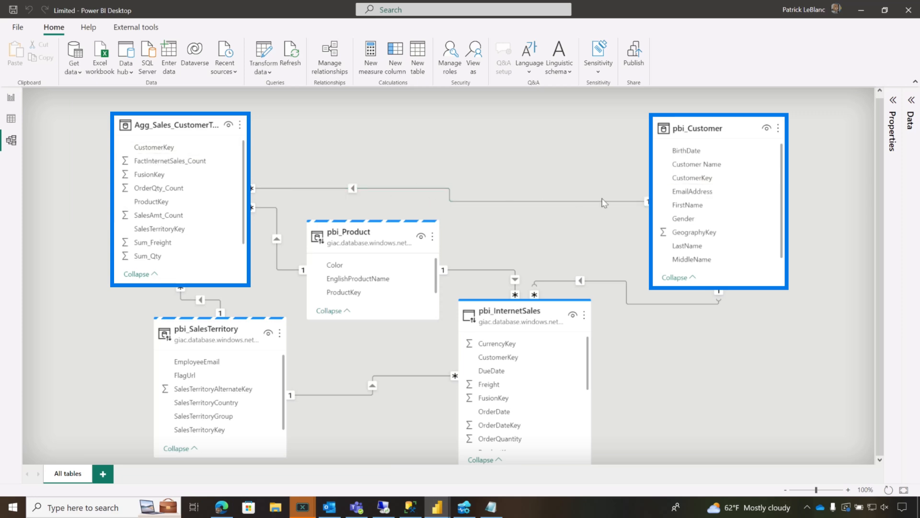
{"action": "mouse_move", "coordinate": [627, 318]}
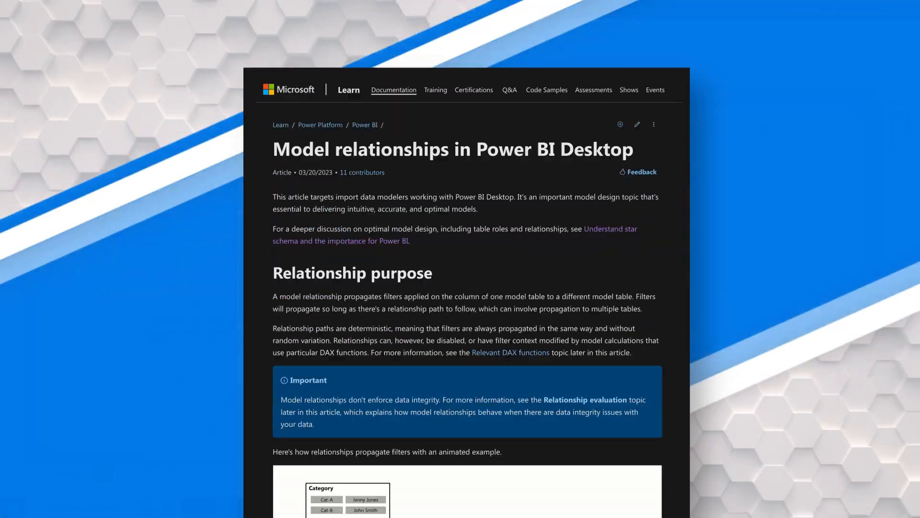
{"action": "scroll", "scroll_direction": "down", "scroll_amount": 3}
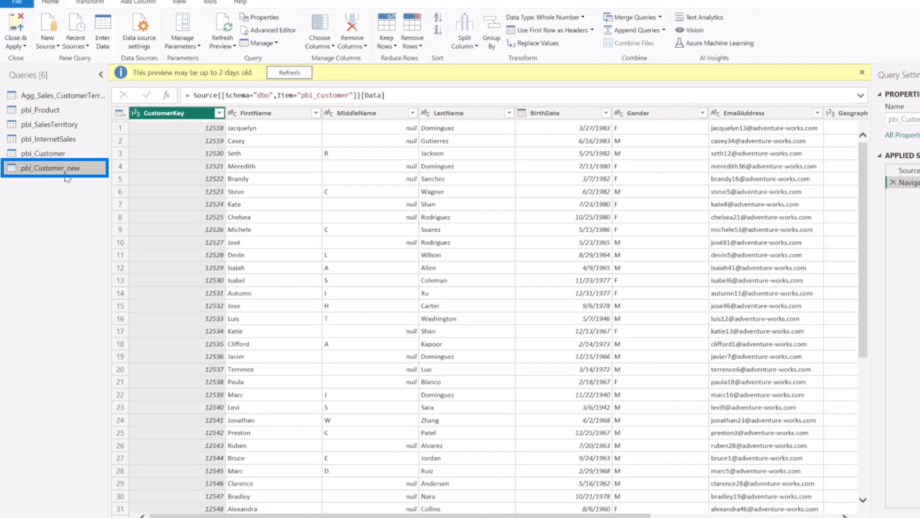
{"action": "right_click", "coordinate": [50, 168]}
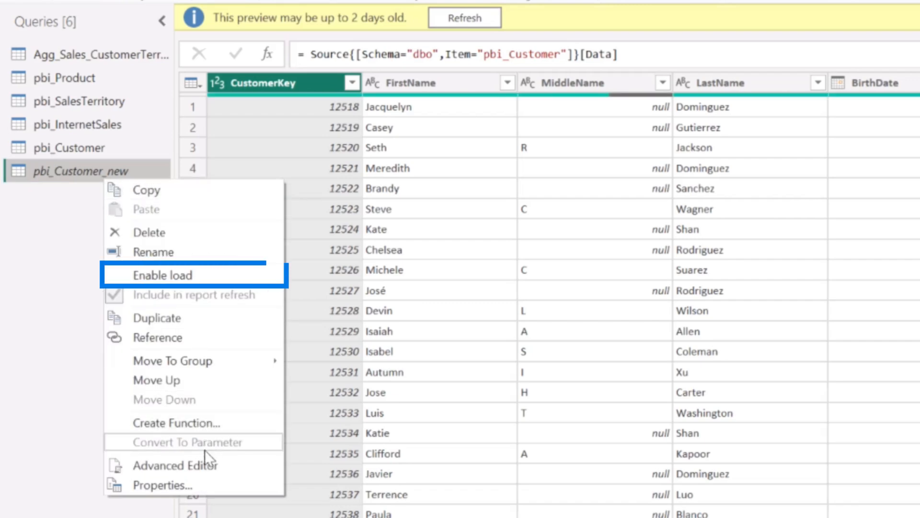
{"action": "left_click", "coordinate": [165, 274]}
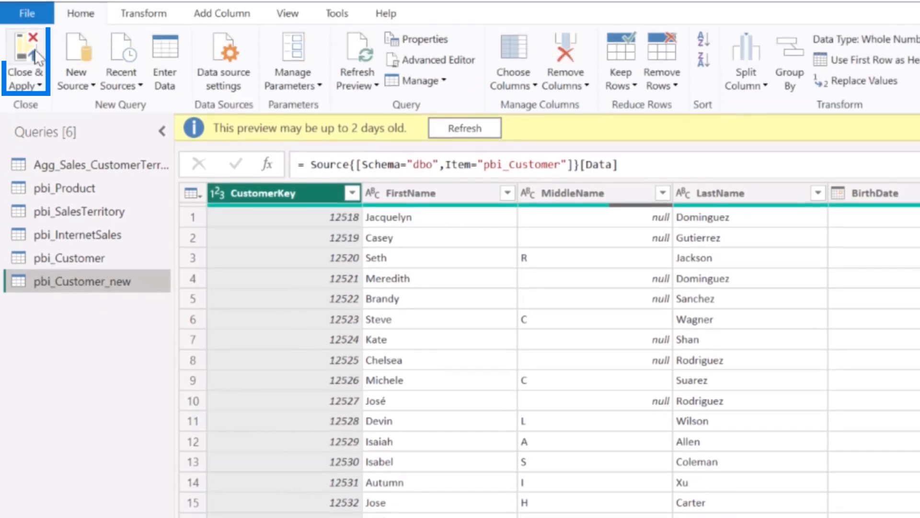
{"action": "left_click", "coordinate": [24, 59]}
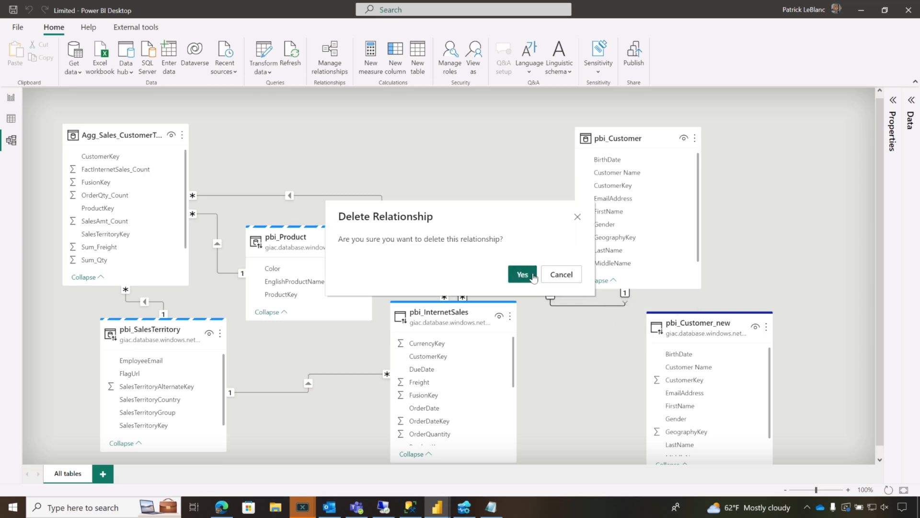
Step: Confirm deleting the pbi_Customer relationships and show the Properties pane
{"action": "left_click", "coordinate": [522, 274]}
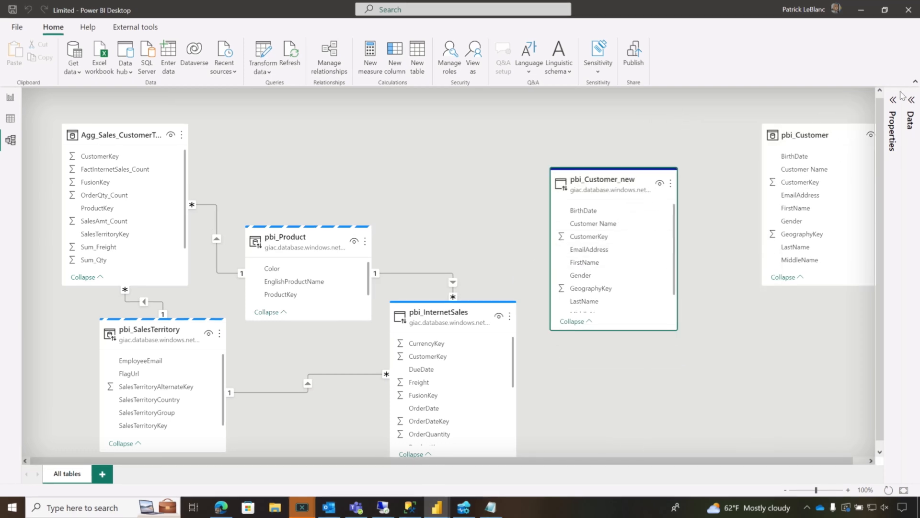
{"action": "left_click", "coordinate": [900, 100]}
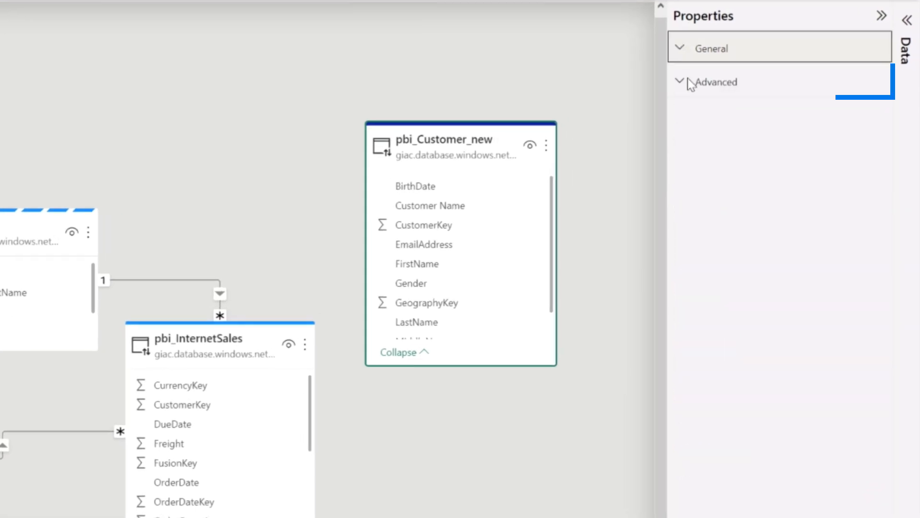
Step: Under Advanced properties, switch pbi_Customer_new's storage mode to Dual
{"action": "left_click", "coordinate": [713, 81]}
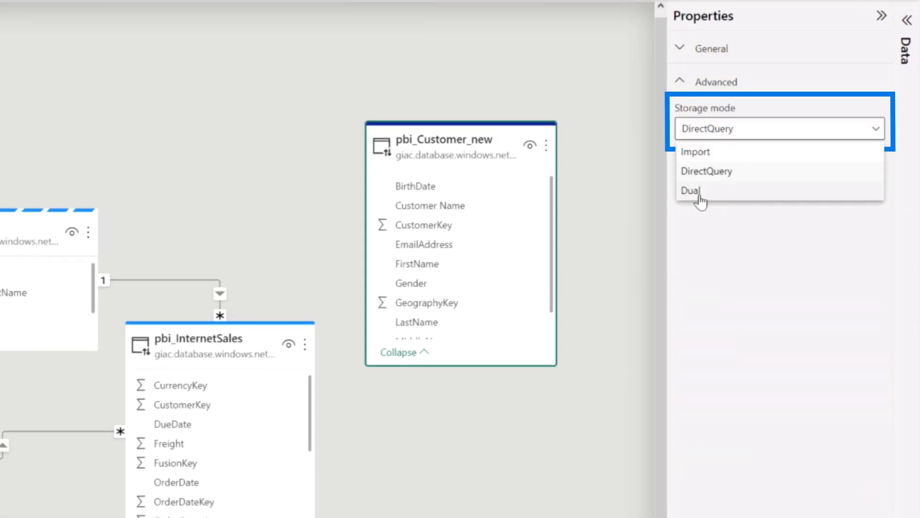
{"action": "left_click", "coordinate": [691, 190]}
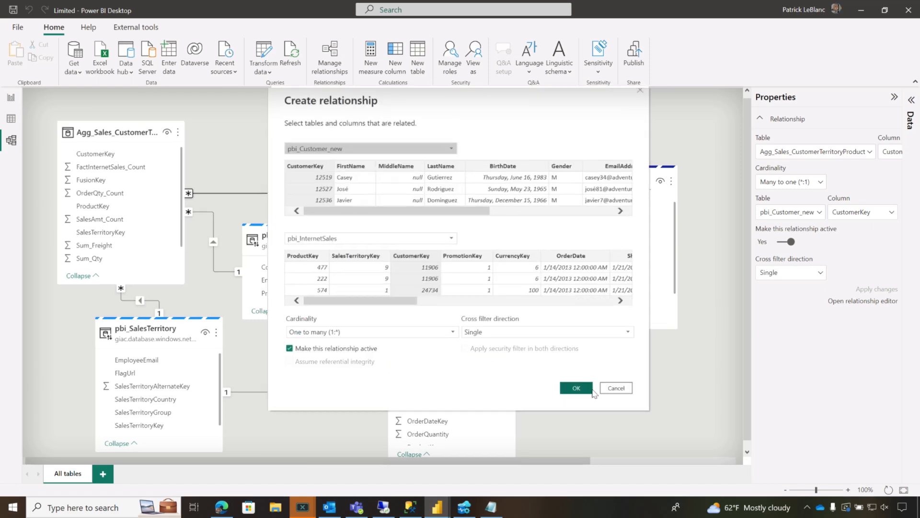
Step: Confirm the CustomerKey relationship between pbi_Customer_new and pbi_InternetSales
{"action": "left_click", "coordinate": [576, 388]}
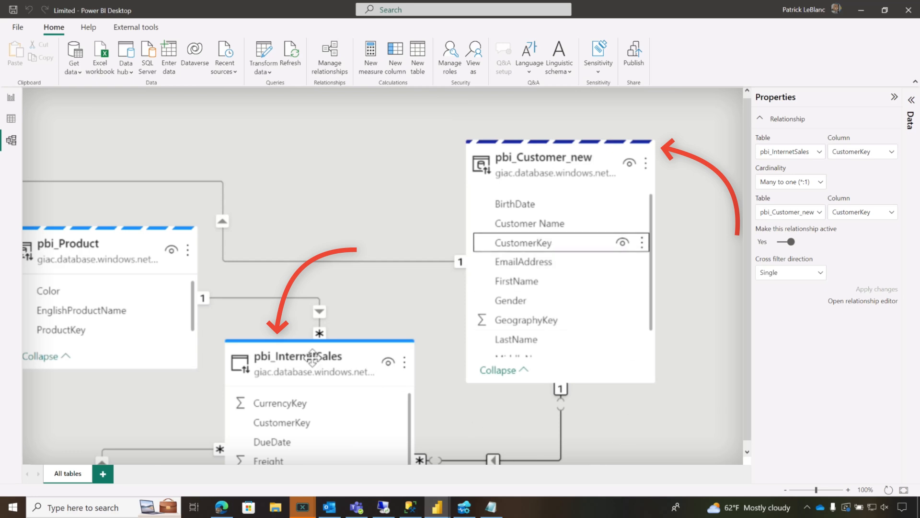
{"action": "mouse_move", "coordinate": [298, 356]}
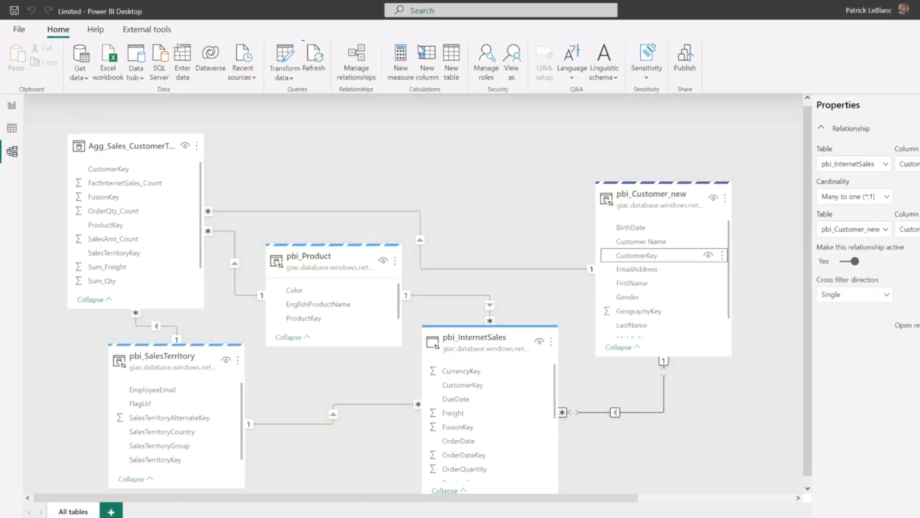
Step: In Power Query, inspect pbi_Customer_new's data and its EmailAddress column
{"action": "left_click", "coordinate": [283, 56]}
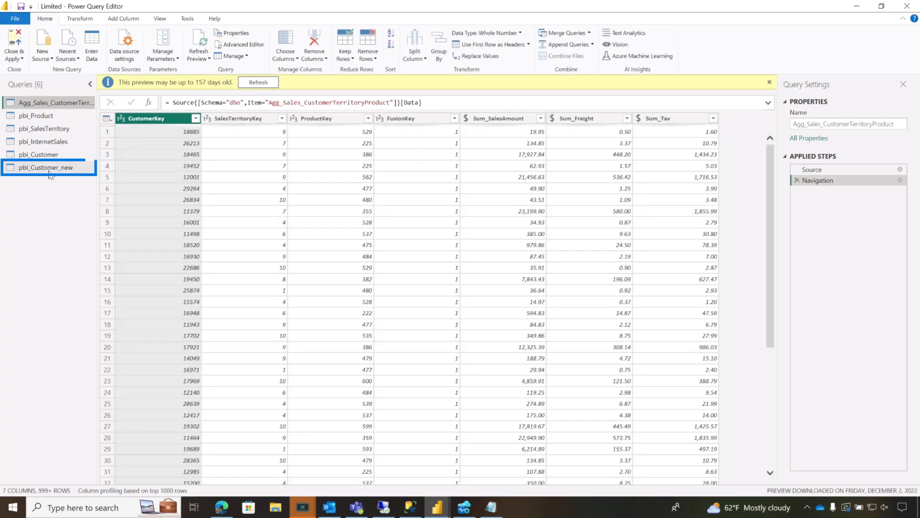
{"action": "left_click", "coordinate": [46, 167]}
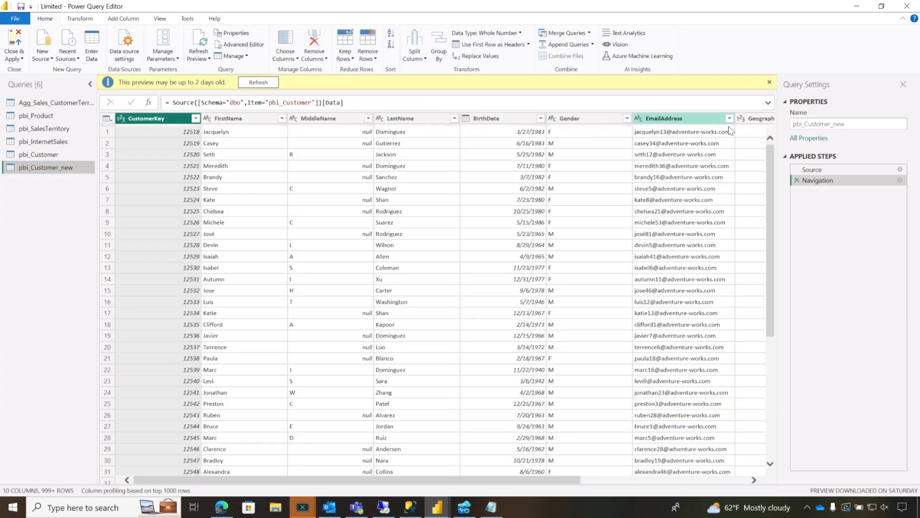
{"action": "left_click", "coordinate": [812, 169]}
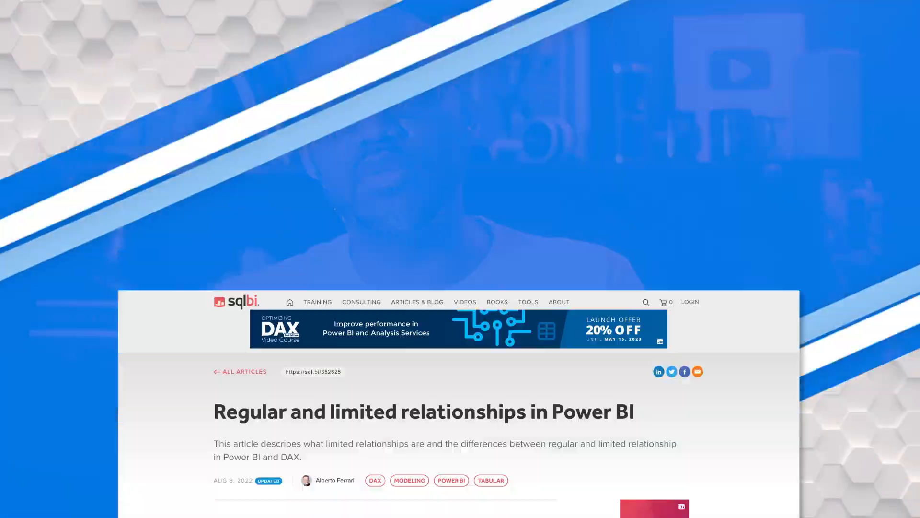
{"action": "scroll", "scroll_direction": "down", "scroll_amount": 3}
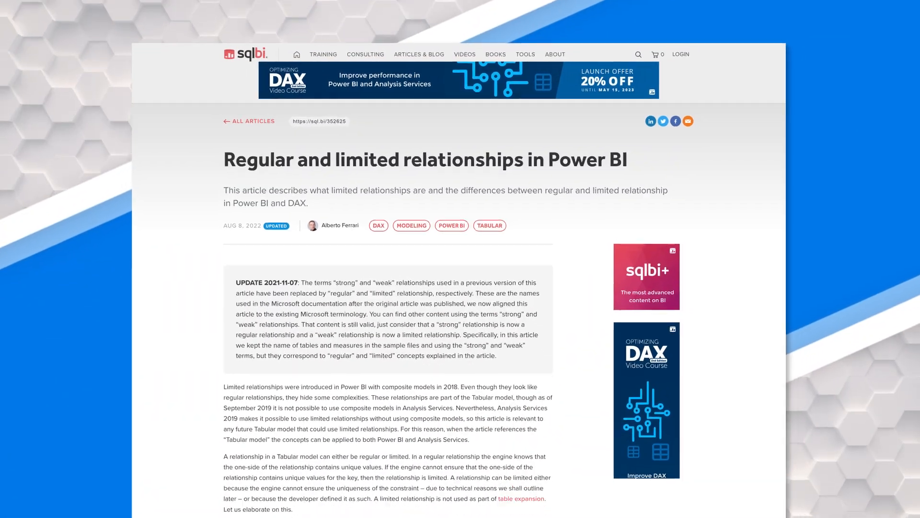